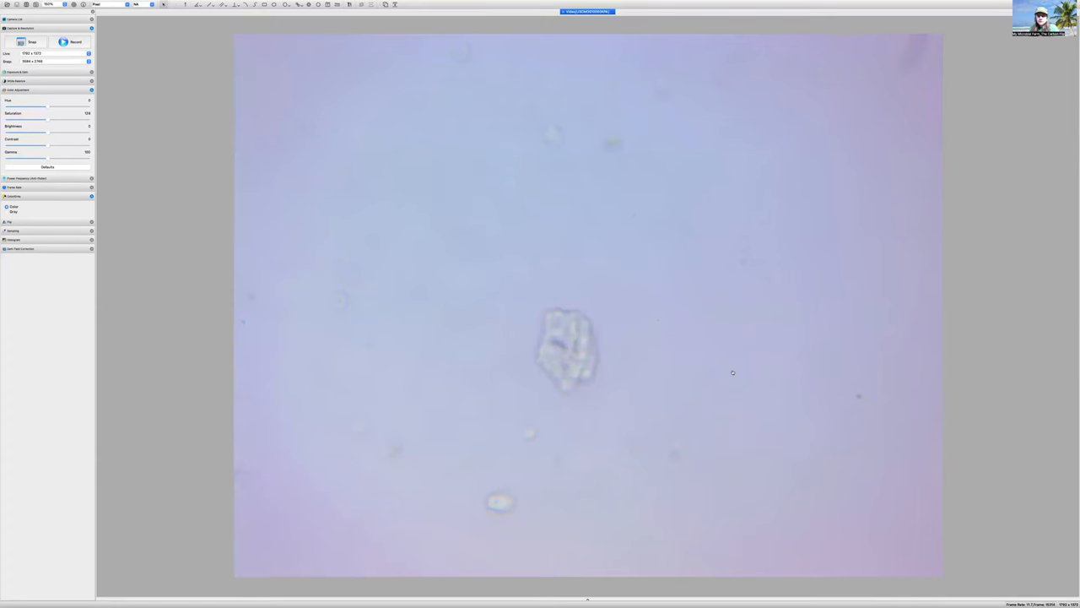
pyautogui.moveTo(714, 226)
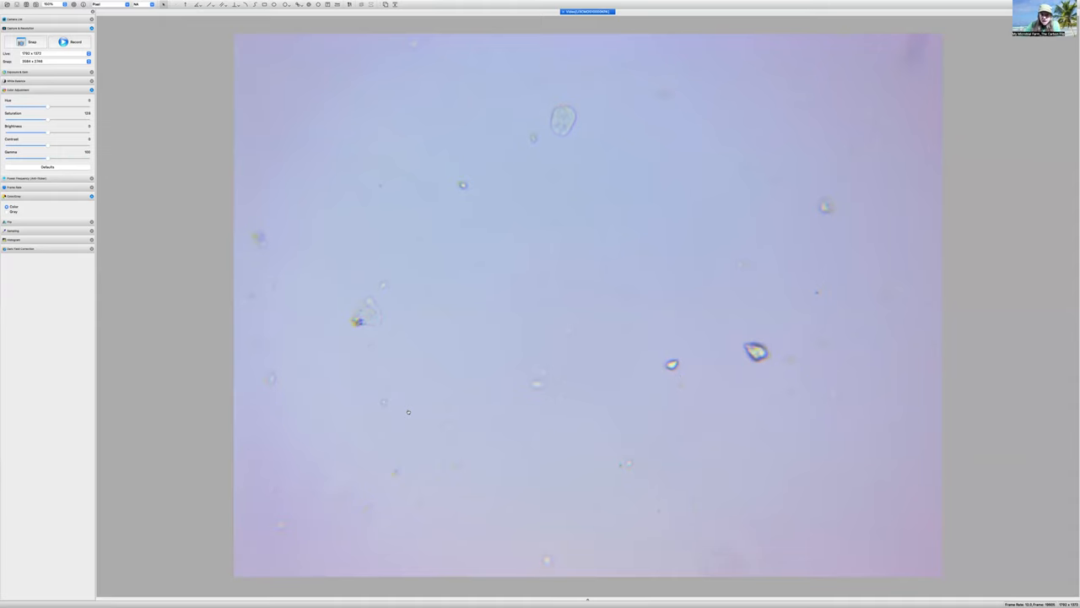
pyautogui.moveTo(483, 367)
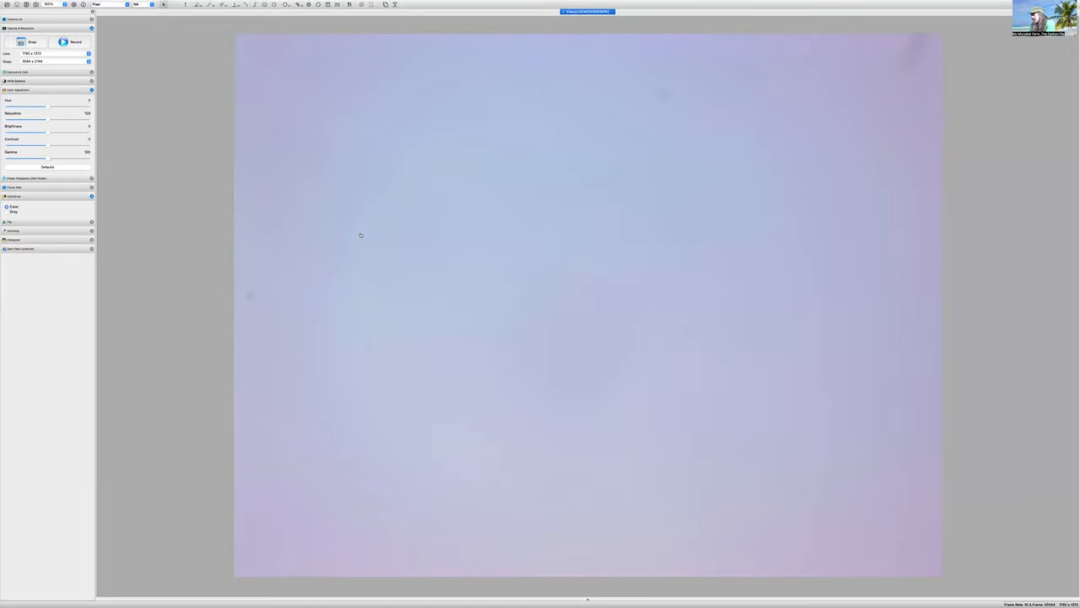
pyautogui.moveTo(307, 204)
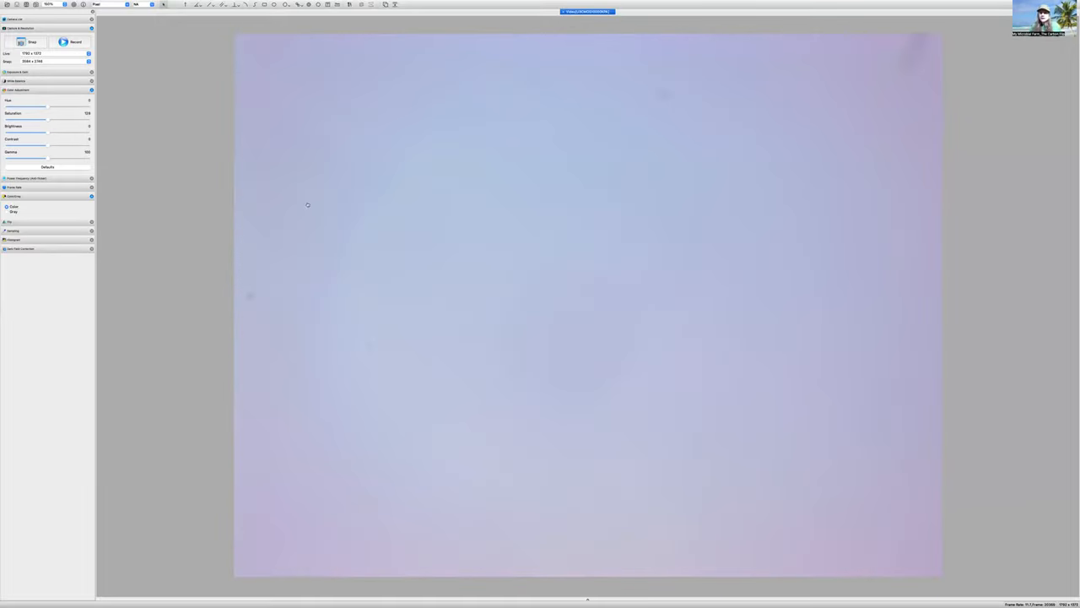